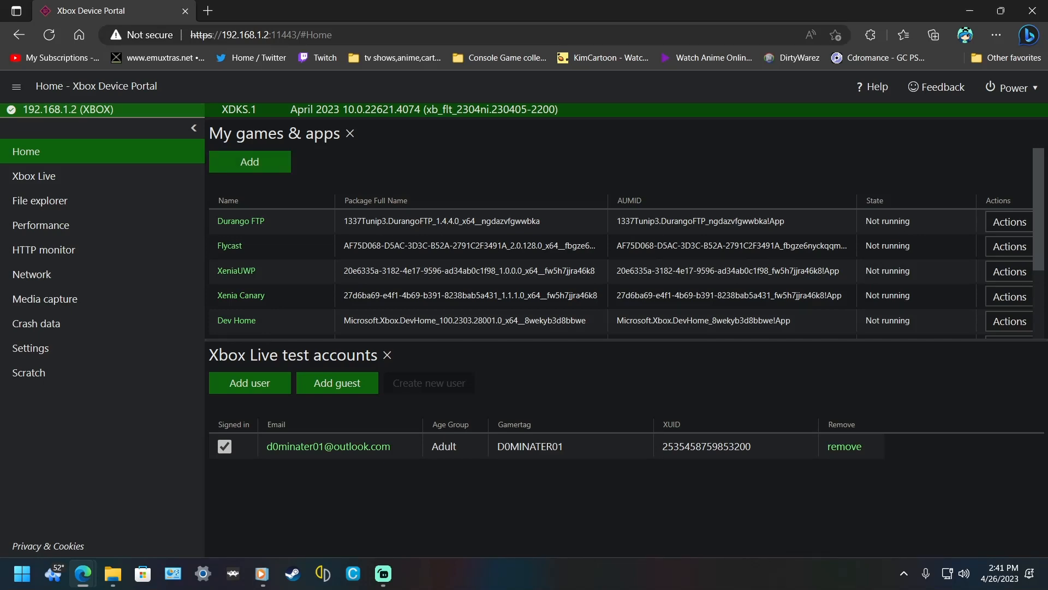
Browse the device's File explorer into the LocalAppData folder of installed packages
left_click(39, 201)
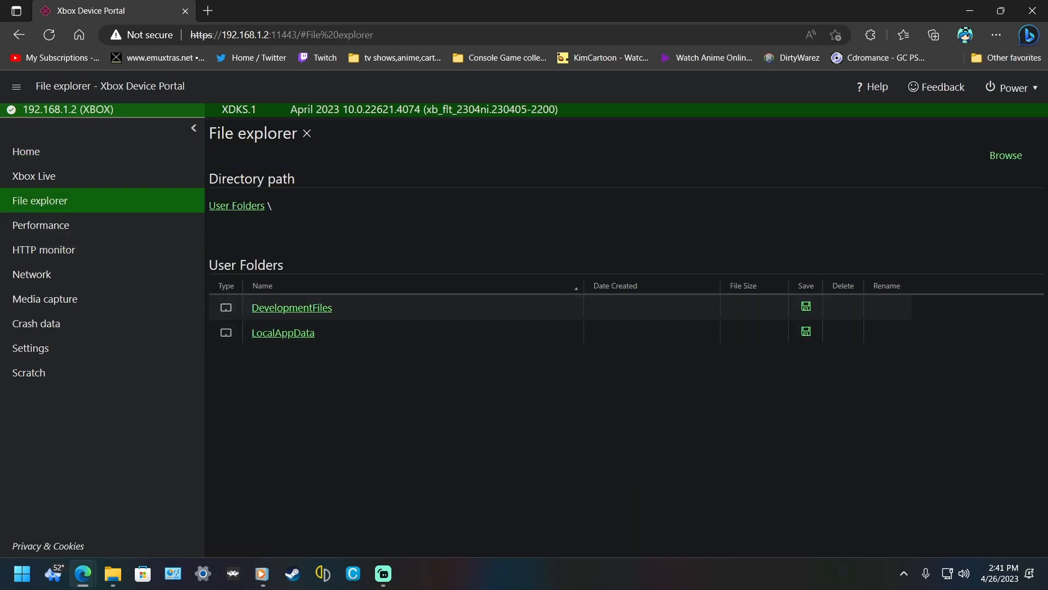
left_click(281, 332)
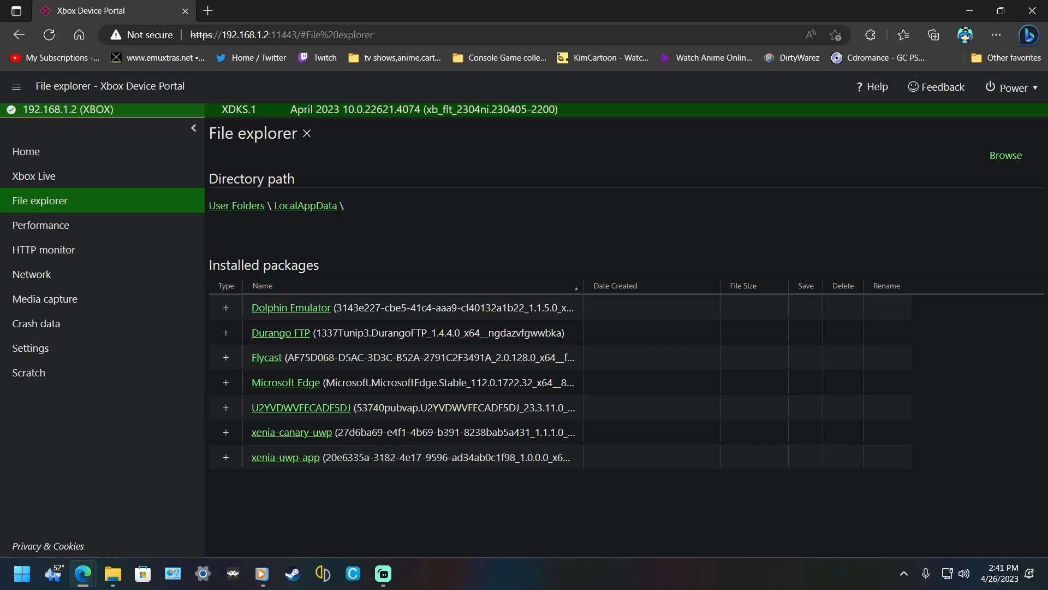
Navigate into the U2YVDWVFECADF5DJ RetroArch package, then LocalState, then its empty system folder
left_click(301, 407)
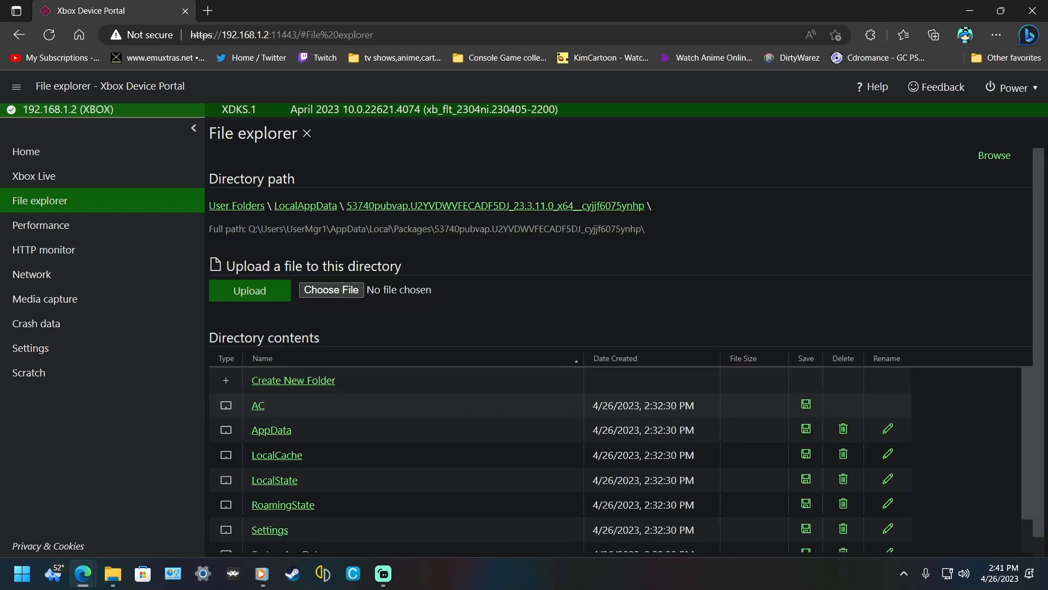
left_click(274, 479)
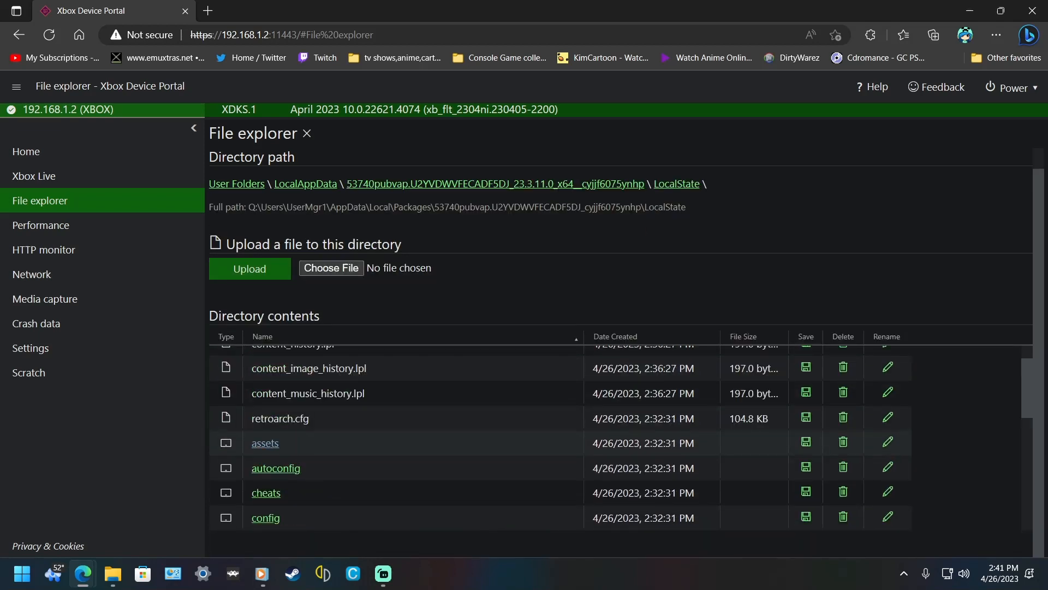
scroll("down", 3)
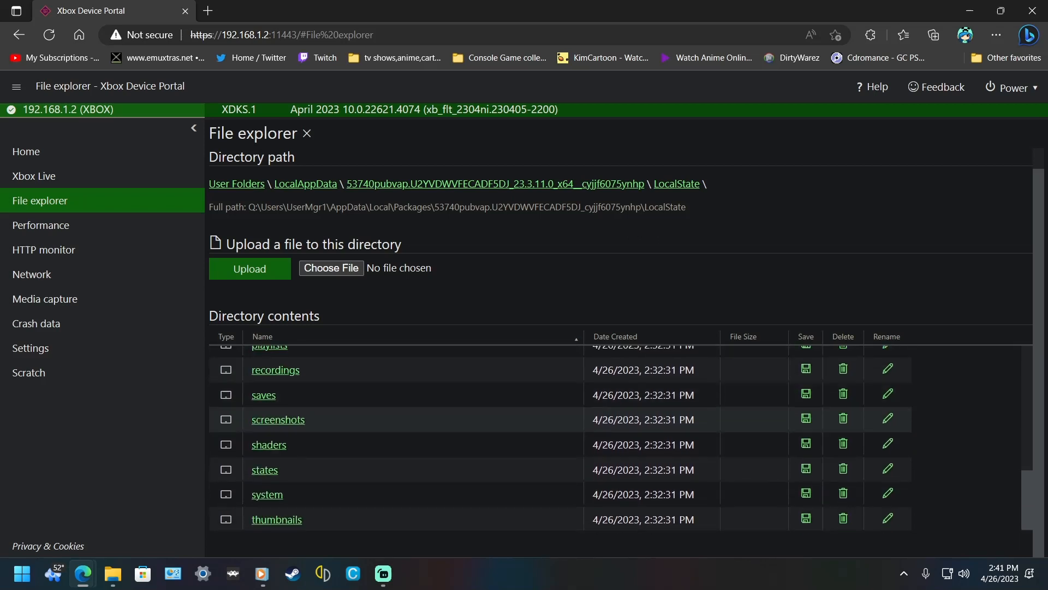
left_click(267, 494)
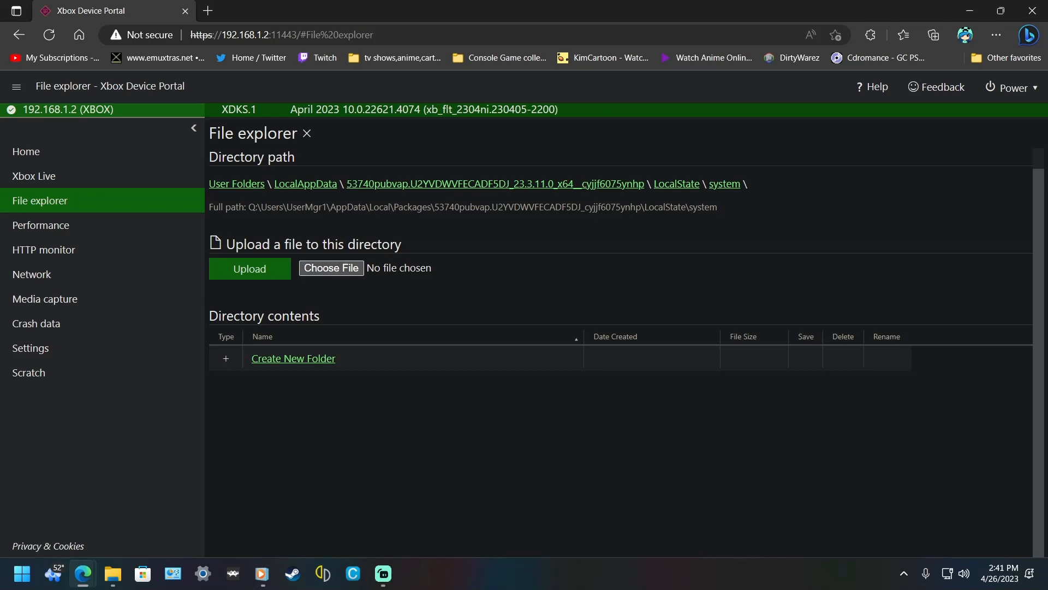
Choose BIOS Retroarch.zip from the PC as the file to upload into the system folder
left_click(330, 269)
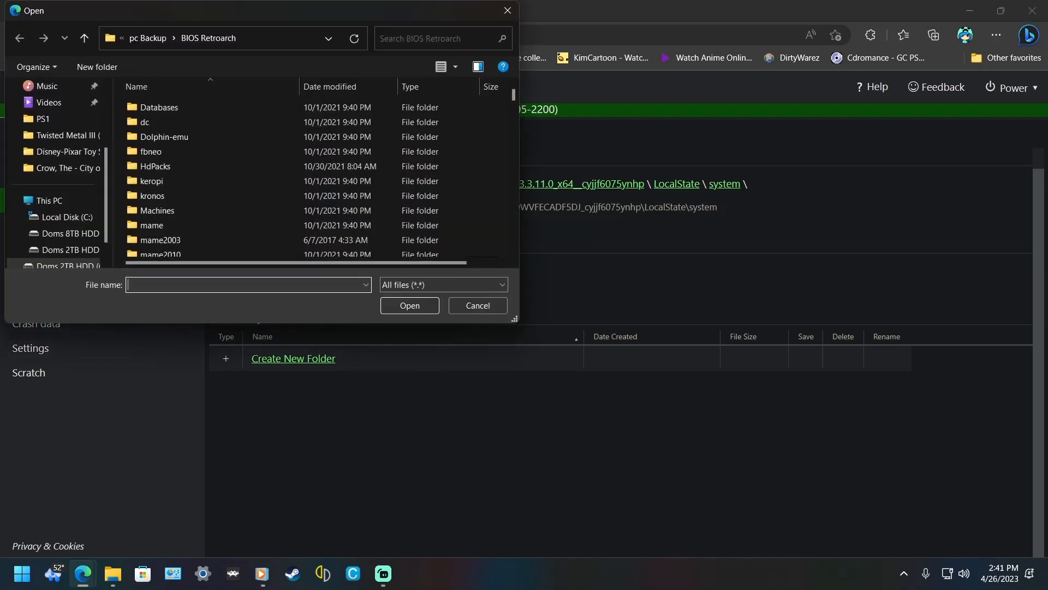
mouse_move(152, 180)
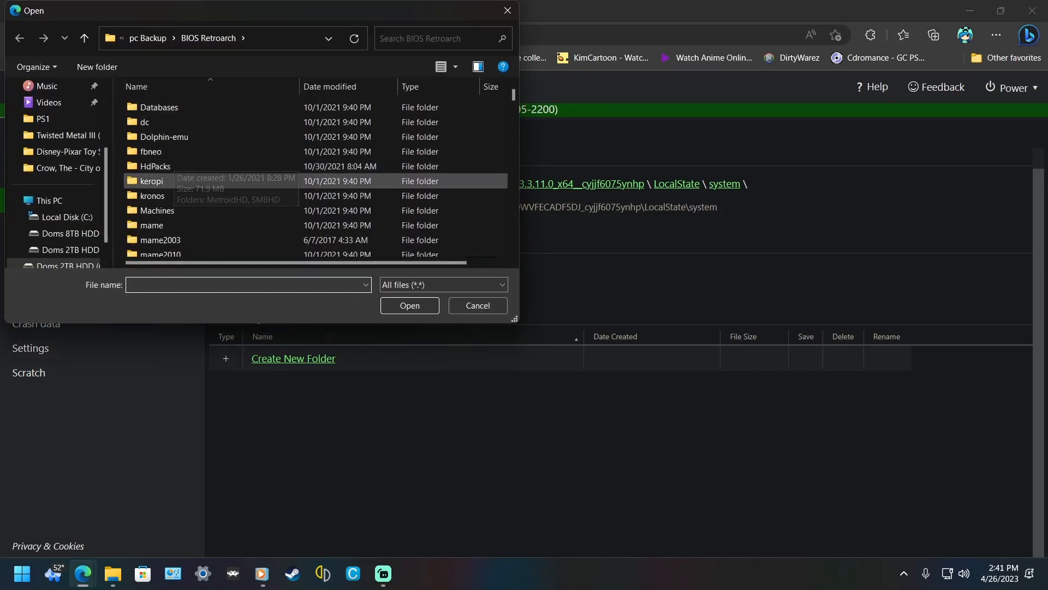
scroll("down", 3)
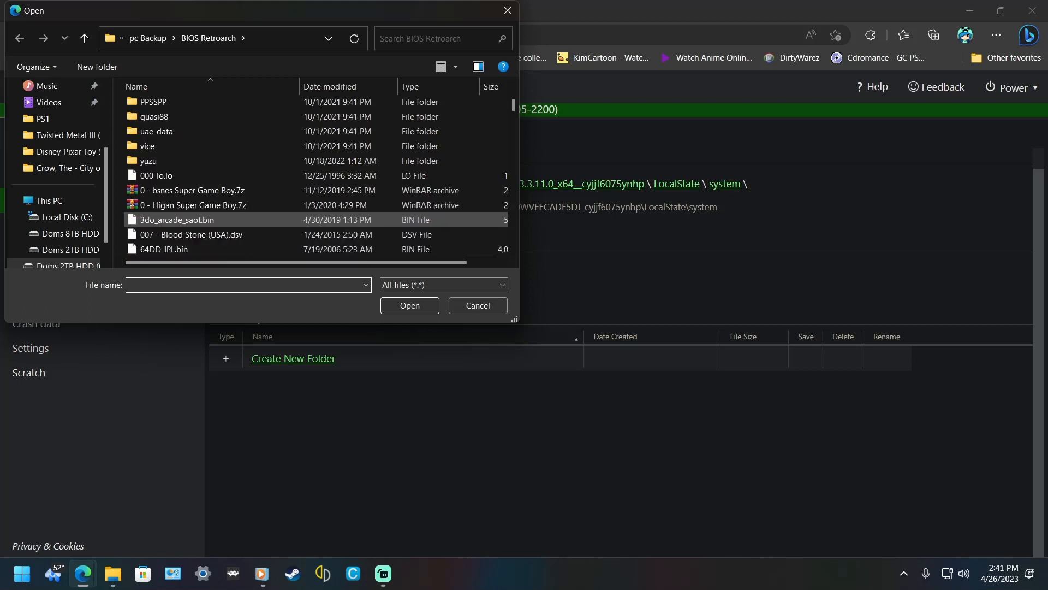
scroll("down", 3)
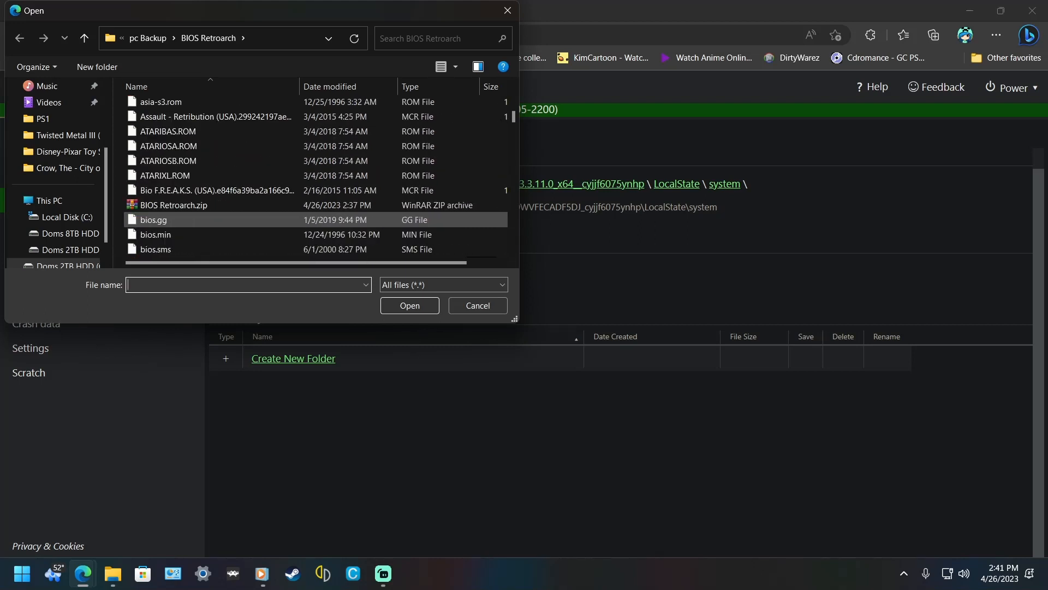
left_click(175, 206)
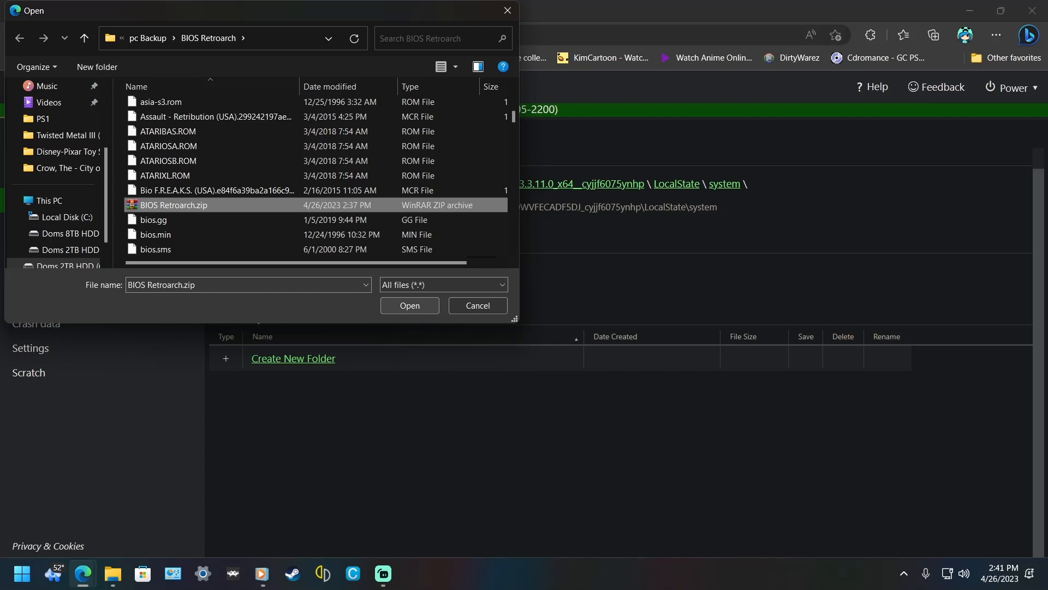
left_click(409, 305)
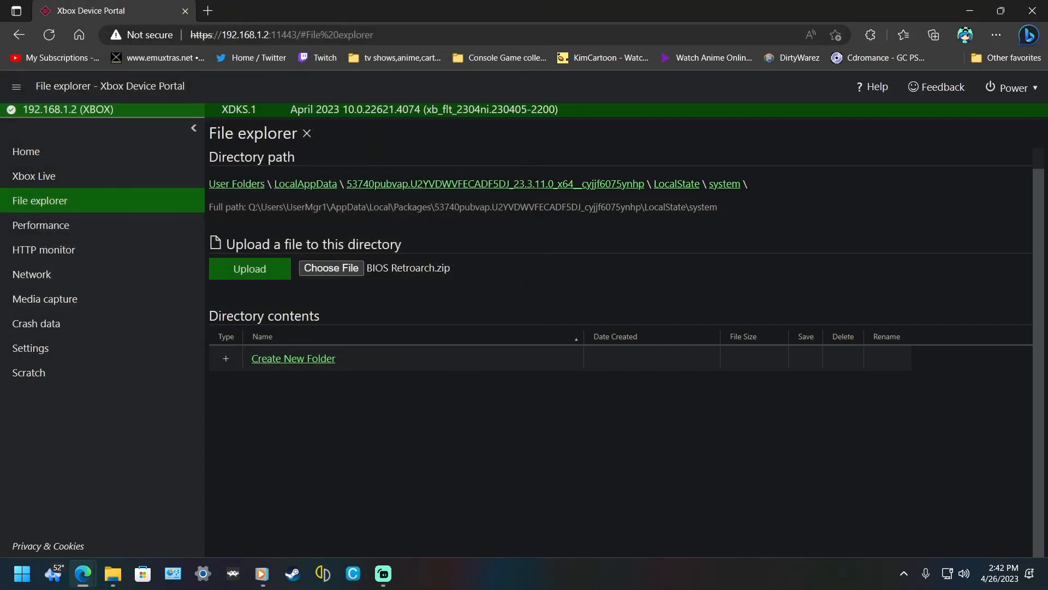
Upload BIOS Retroarch.zip and let it extract here, listing 5200.rom, 7800 BIOS and a5200.rom files
left_click(249, 269)
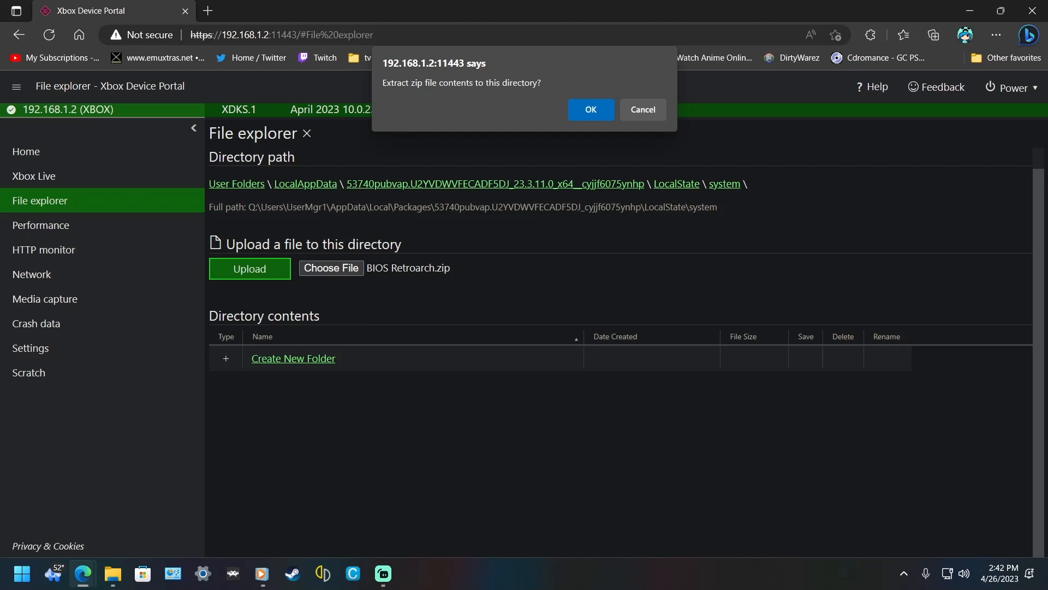
left_click(589, 109)
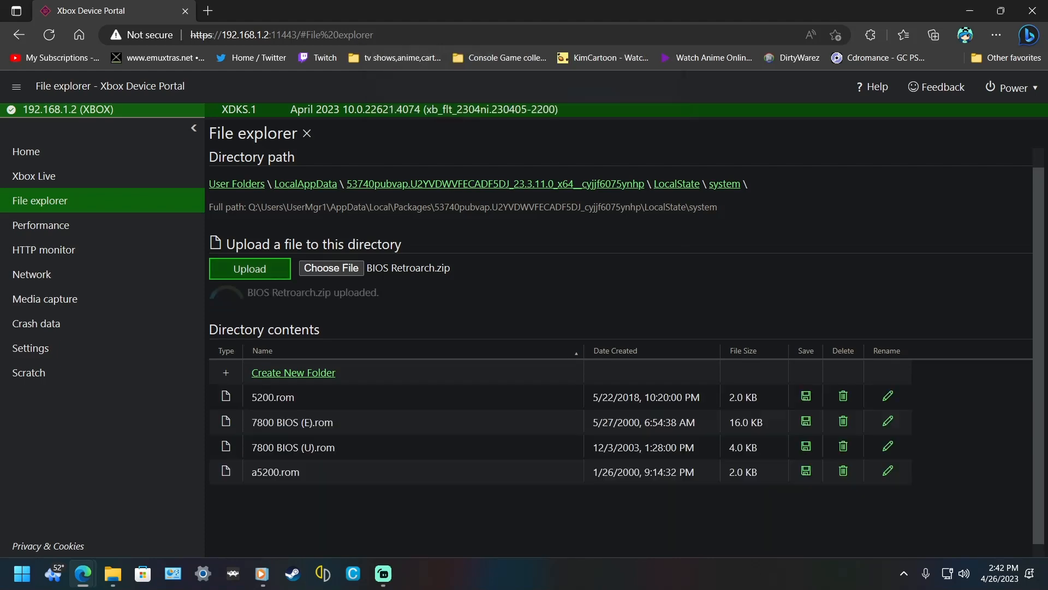